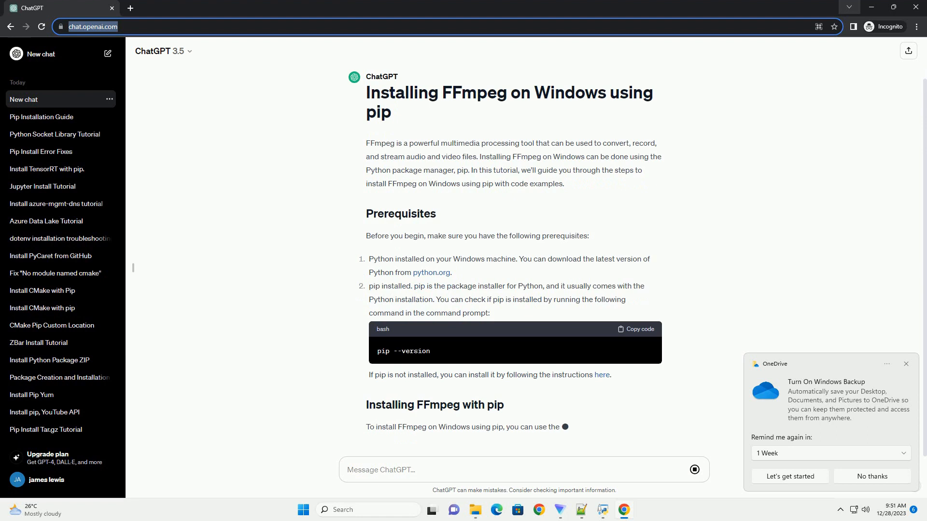
{"action": "scroll", "scroll_direction": "down", "scroll_amount": 3}
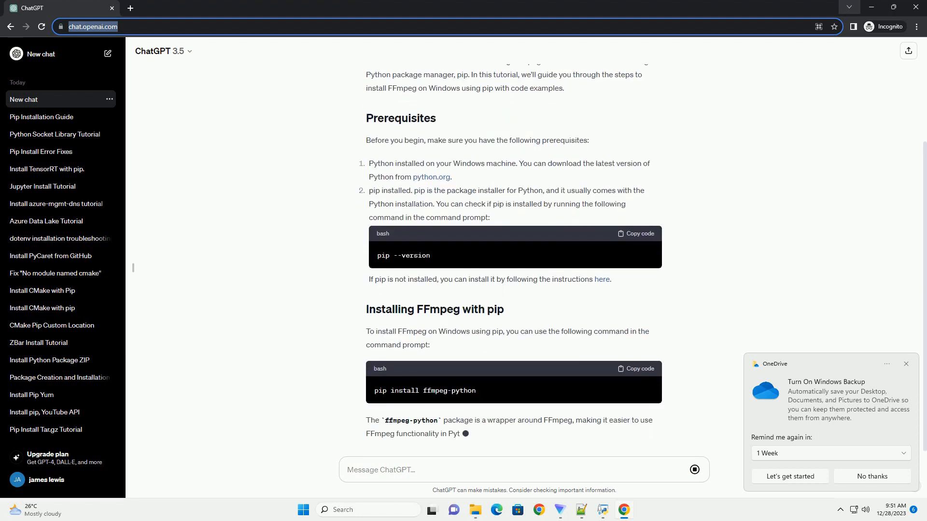
{"action": "scroll", "scroll_direction": "down", "scroll_amount": 3}
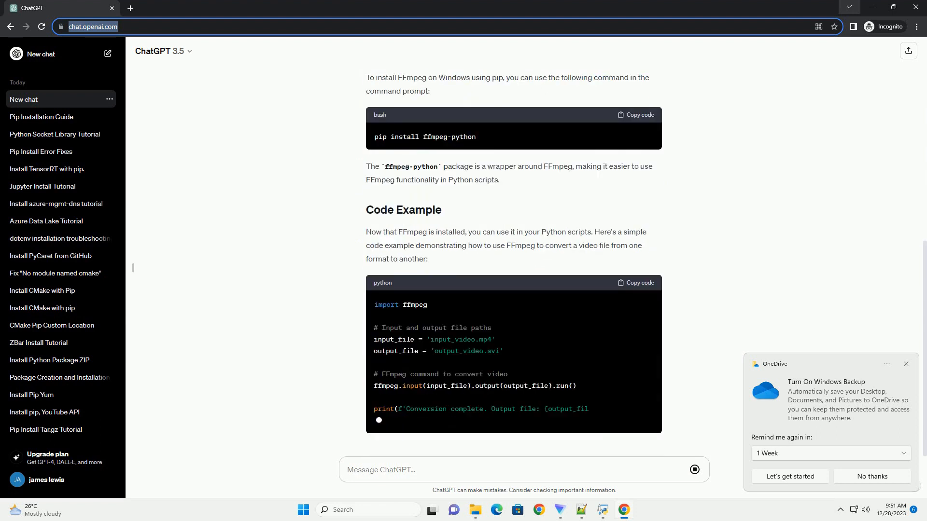
{"action": "scroll", "scroll_direction": "down", "scroll_amount": 3}
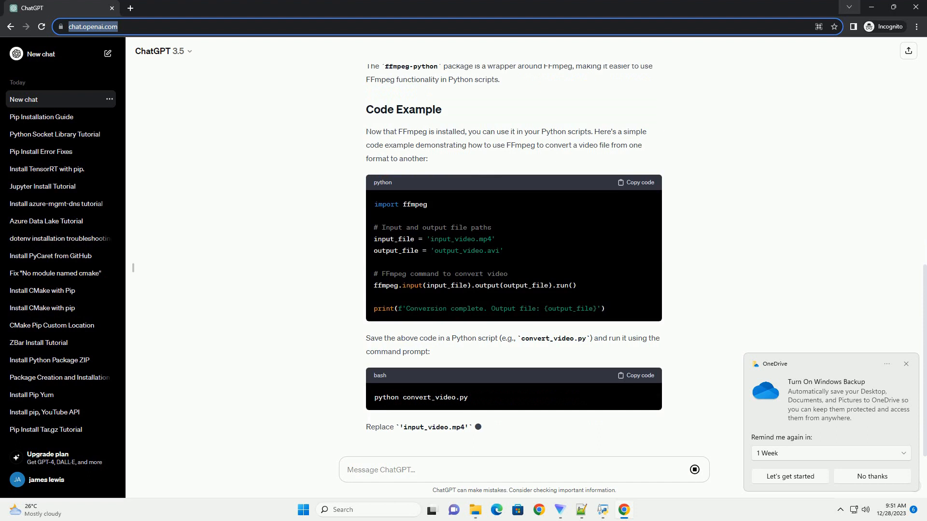
{"action": "scroll", "scroll_direction": "down", "scroll_amount": 3}
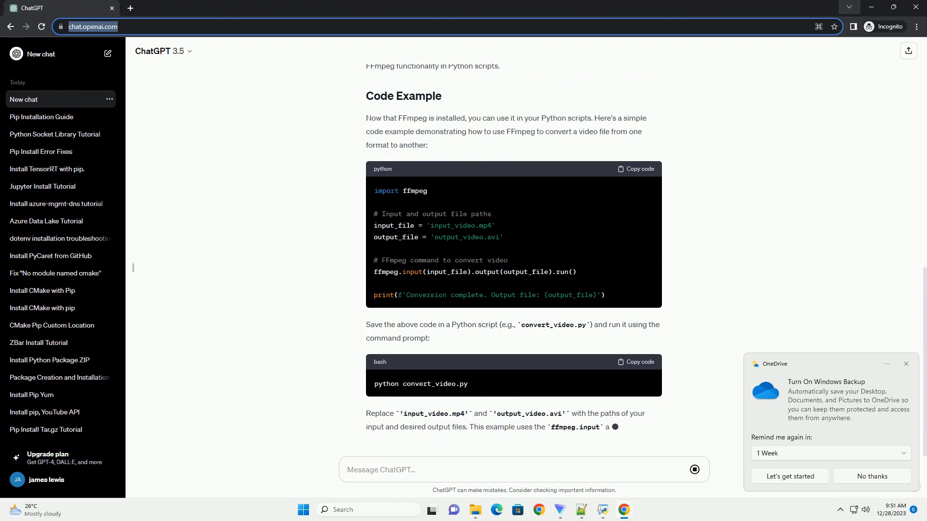
{"action": "scroll", "scroll_direction": "down", "scroll_amount": 3}
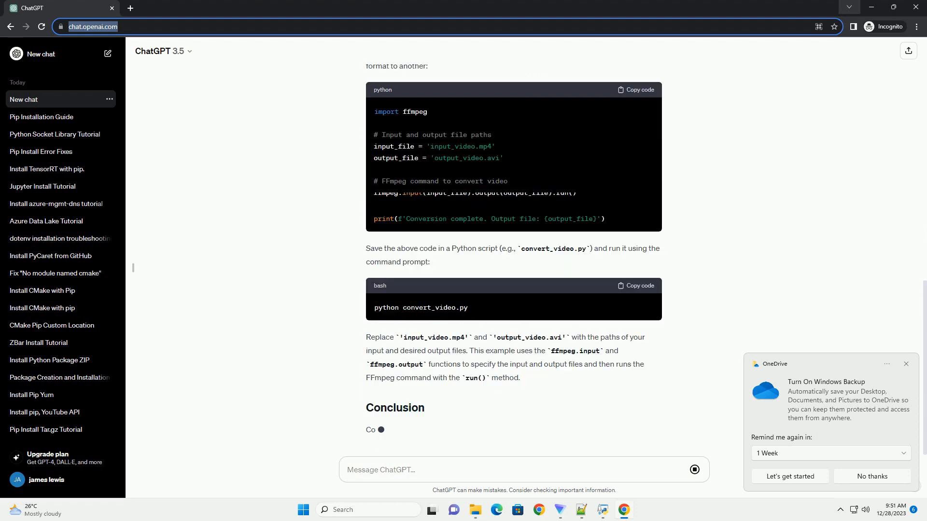